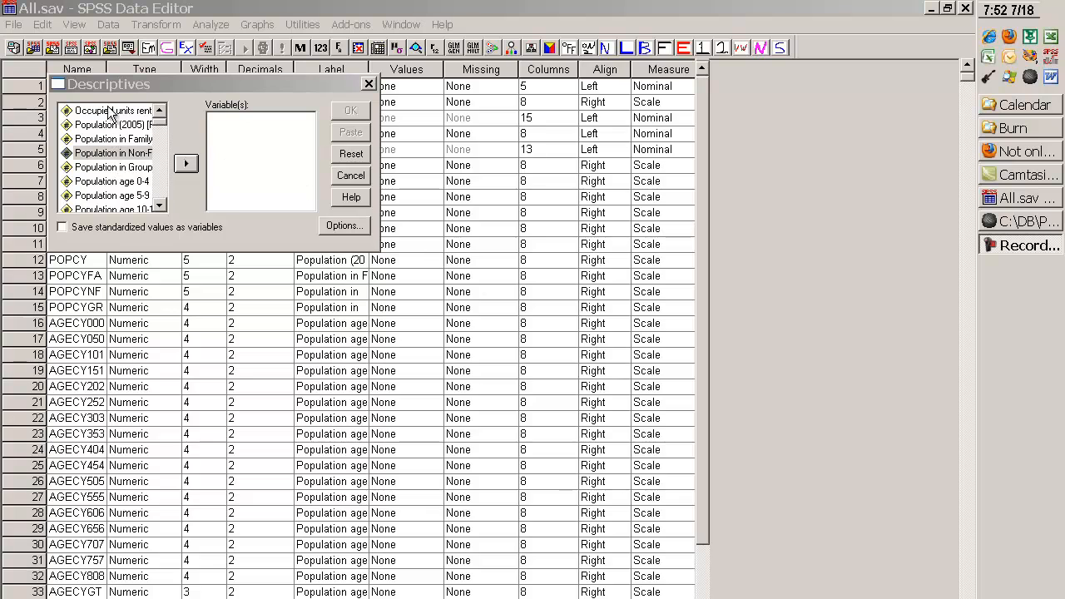
Move County Code, Area and the two housing-unit counts into the Descriptives Variable(s) list
drag(106, 83, 266, 113)
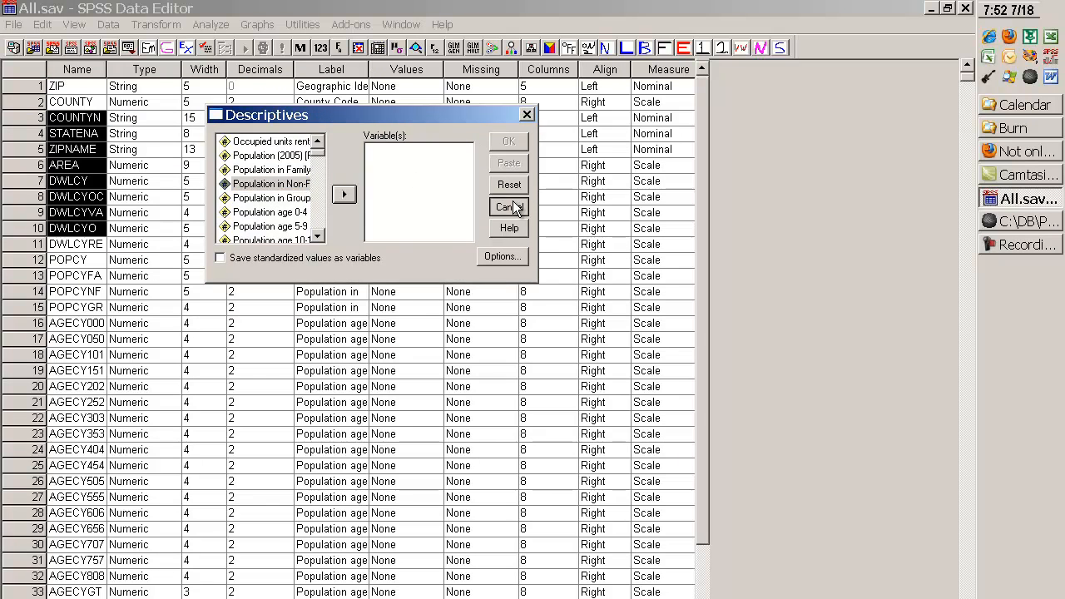
click(509, 206)
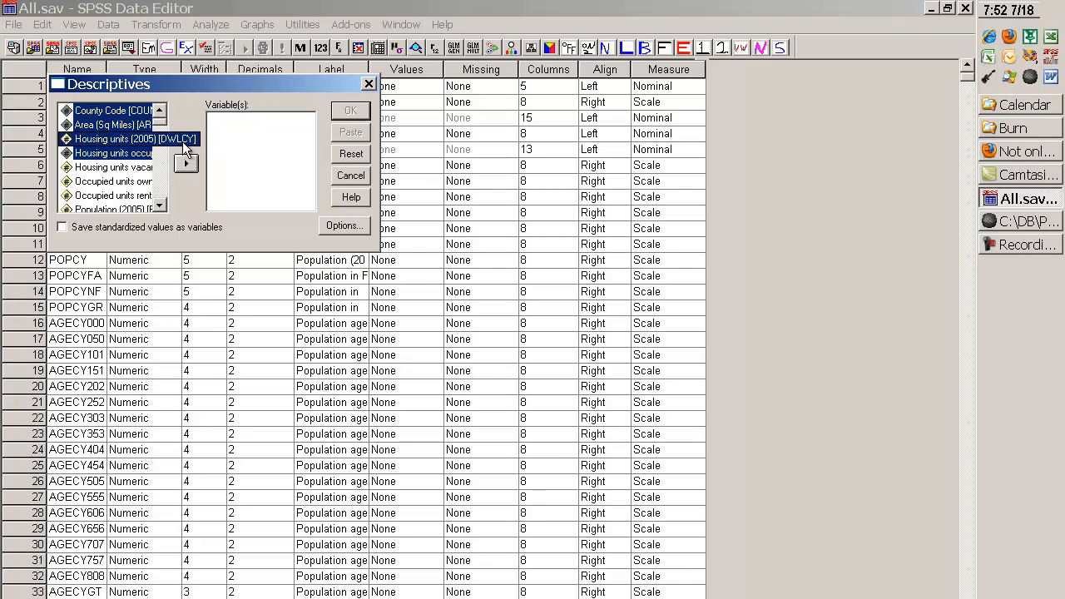
click(186, 164)
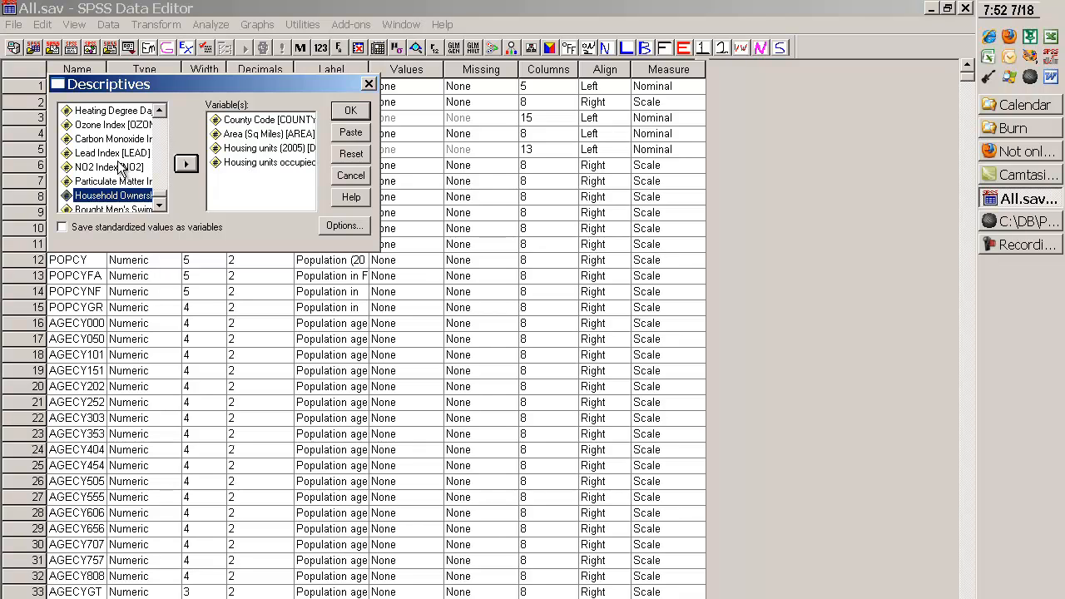
mouse_move(124, 175)
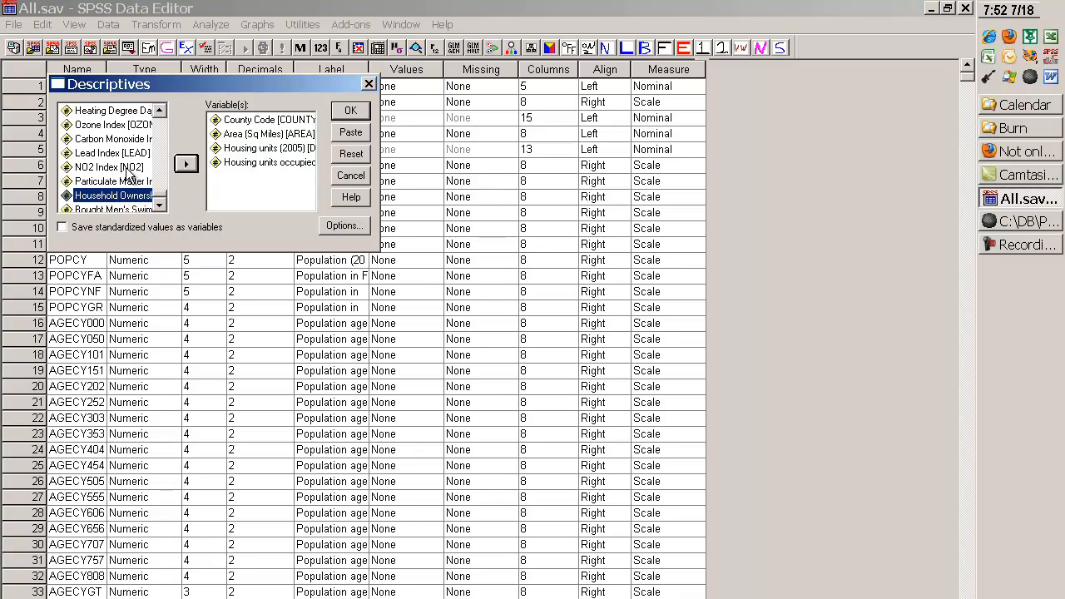
click(114, 125)
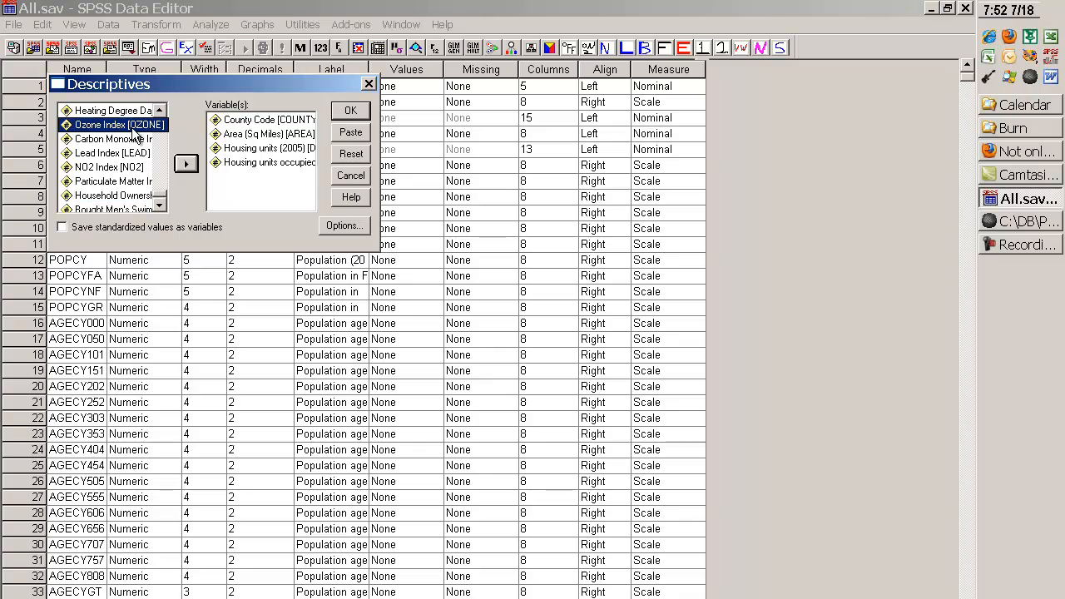
click(113, 140)
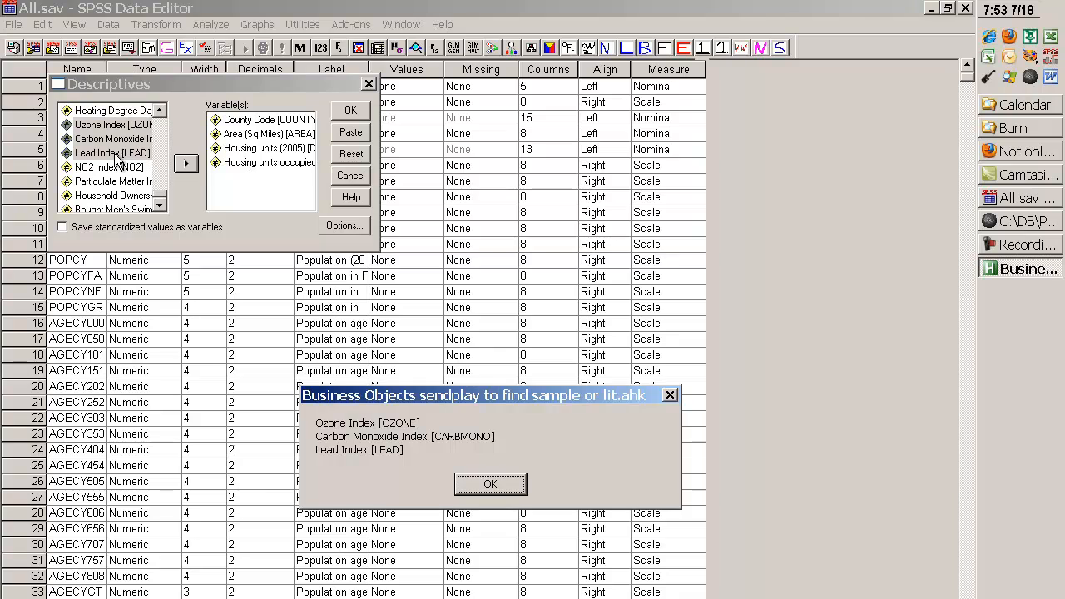
mouse_move(253, 363)
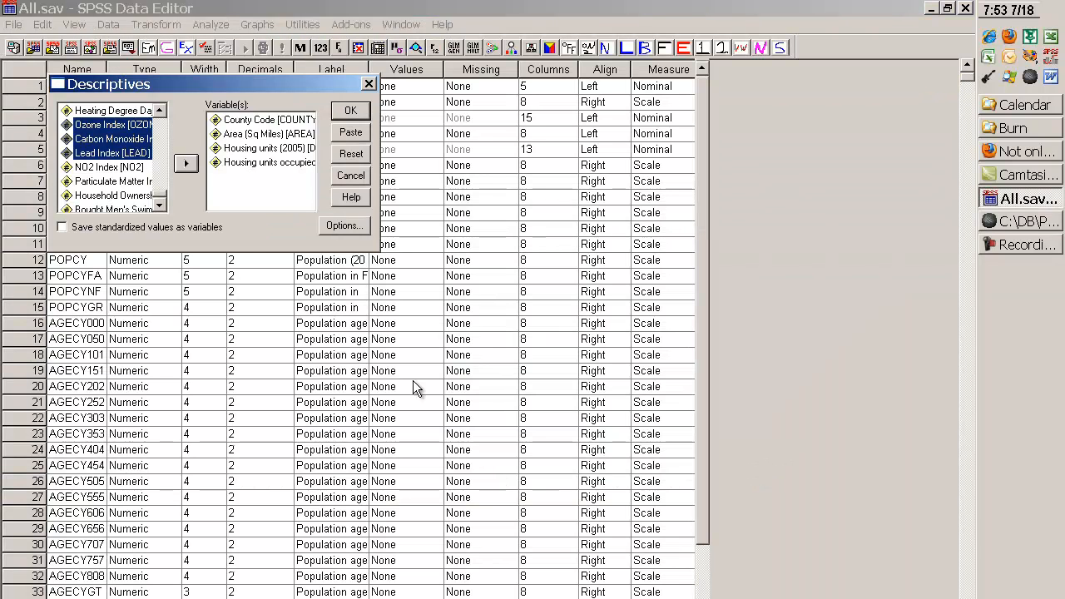
mouse_move(158, 196)
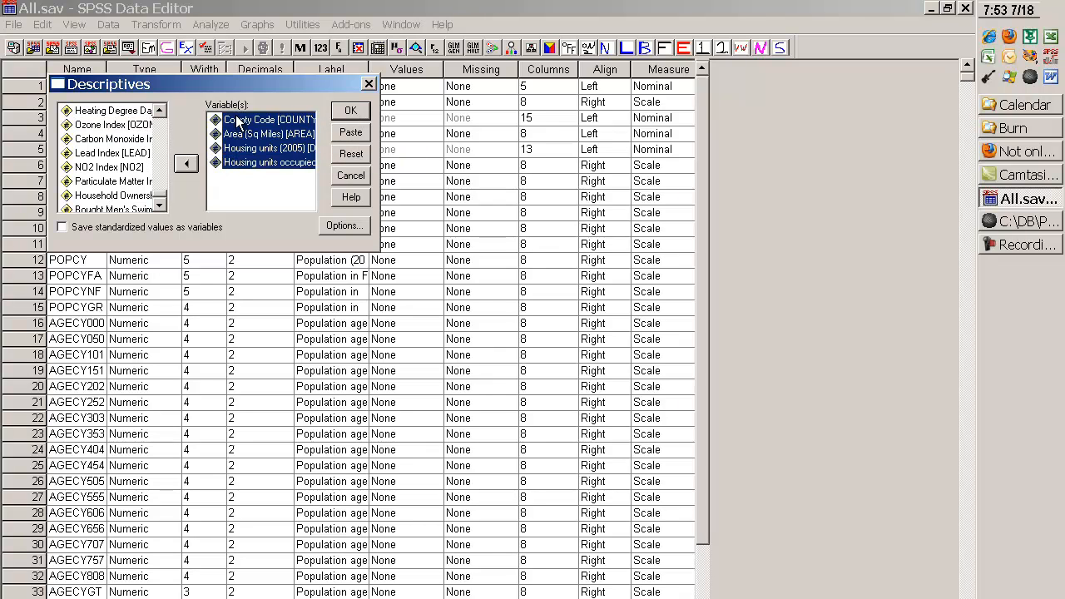
Empty the Variable(s) list, select all source variables, run the name-listing hotkey and dismiss its message
click(268, 134)
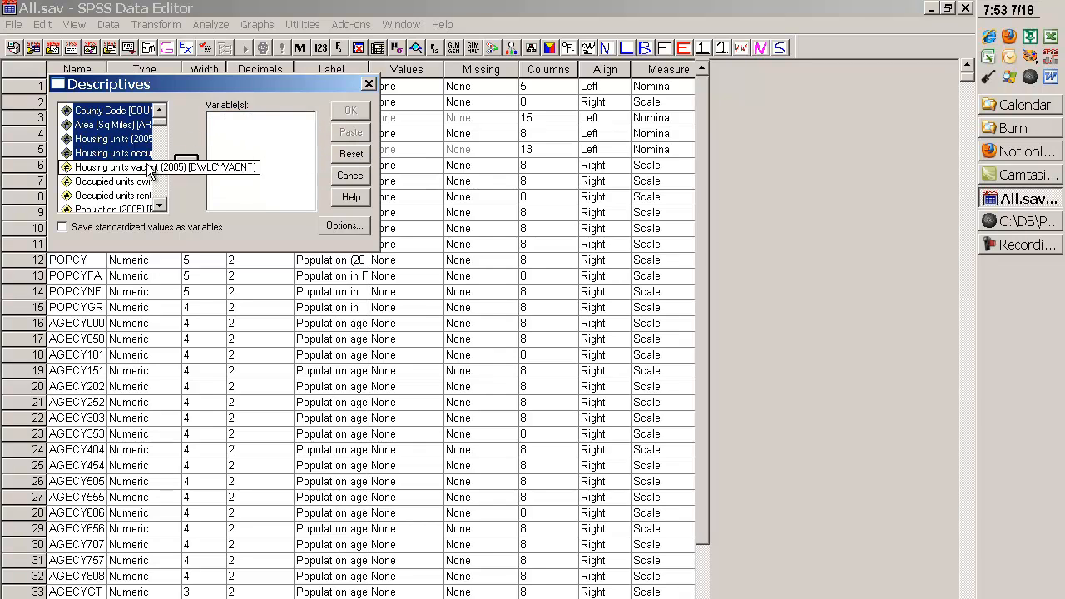
click(114, 153)
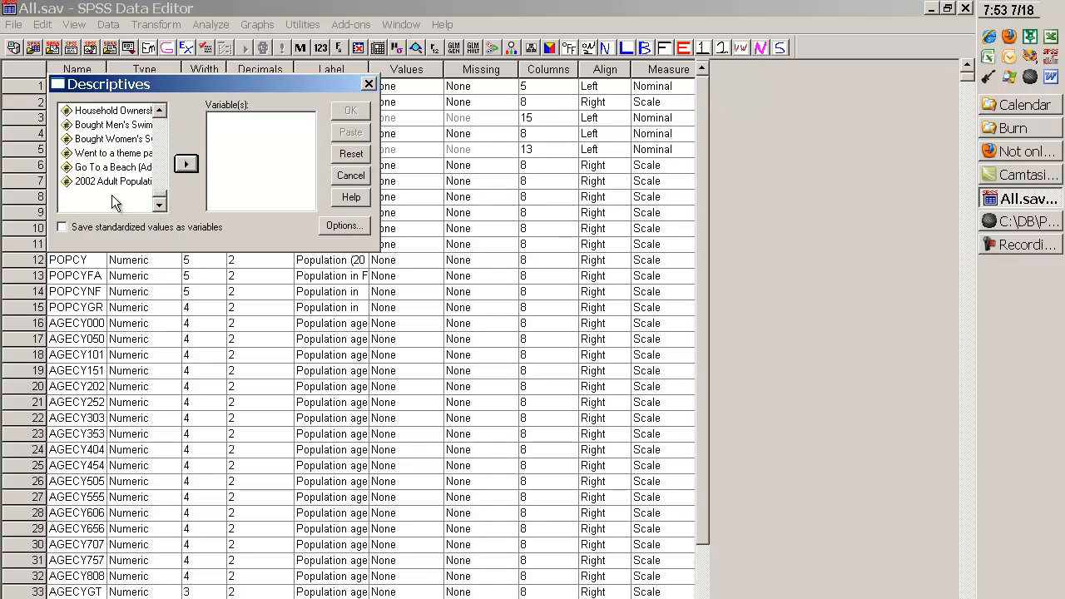
click(113, 182)
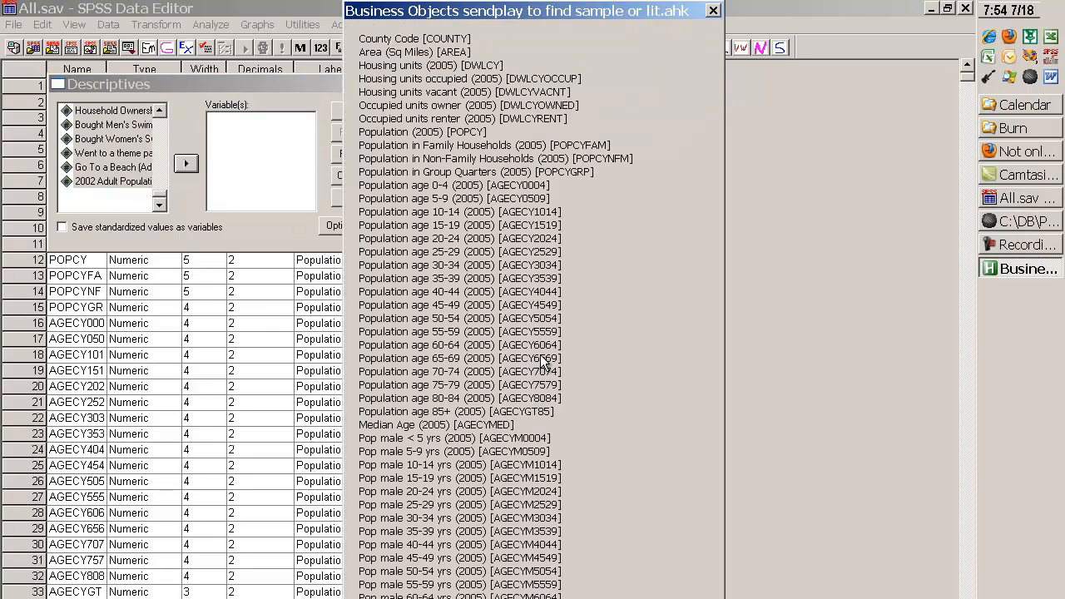
mouse_move(525, 475)
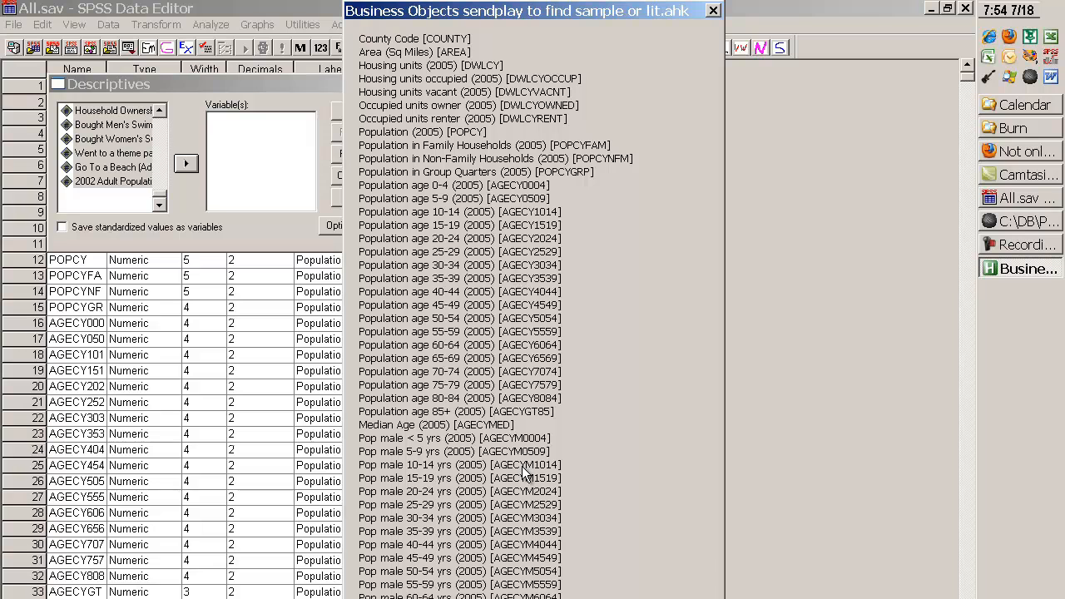
click(713, 10)
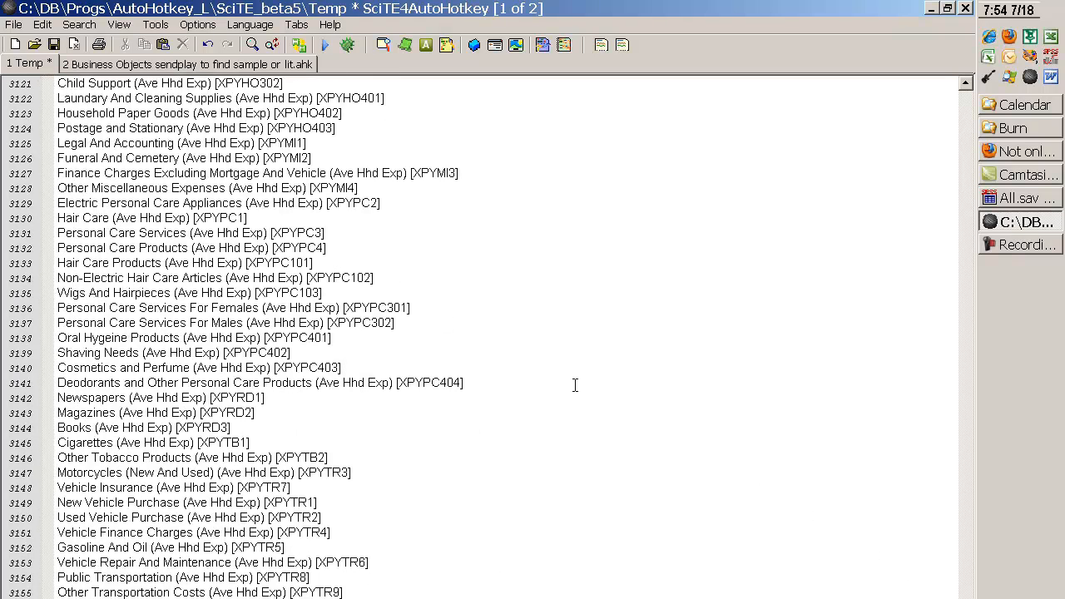
mouse_move(439, 353)
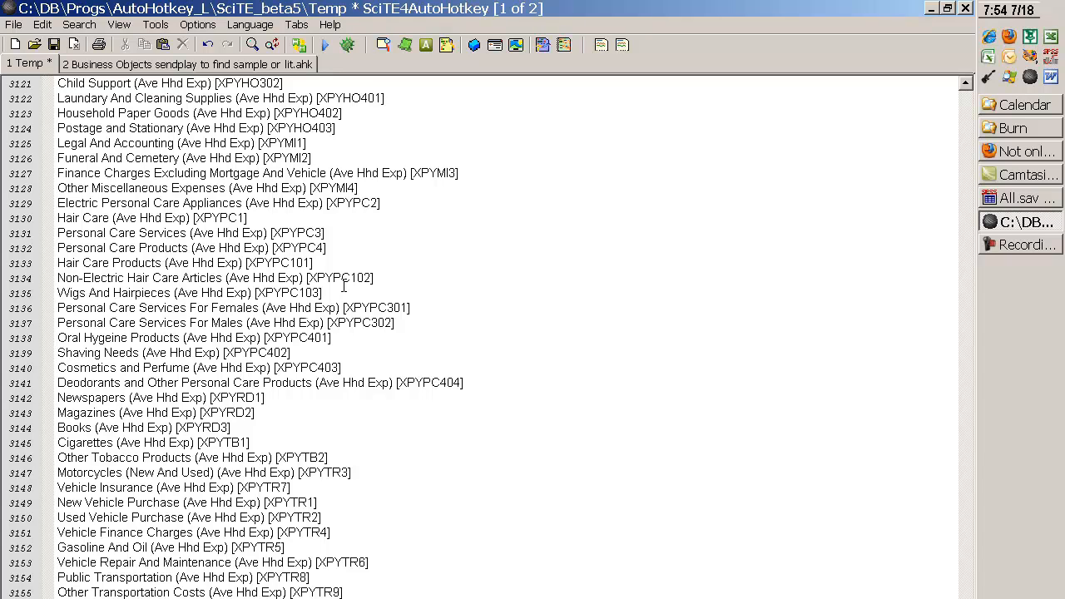
mouse_move(420, 339)
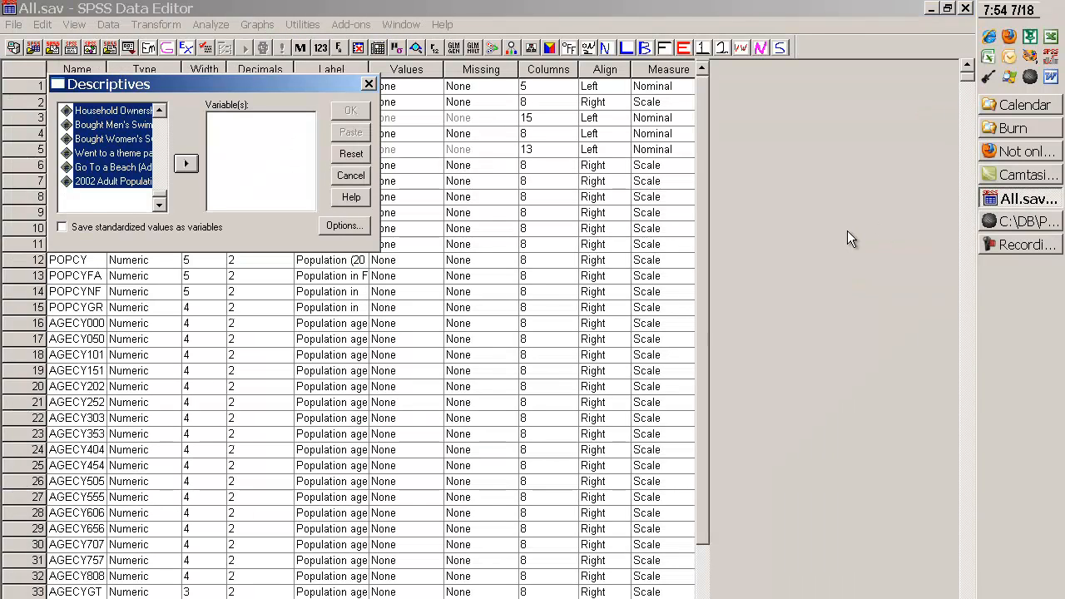
Pick the Bought Men's Swimwear variable, then return to the SciTE Temp file of variable names
click(113, 180)
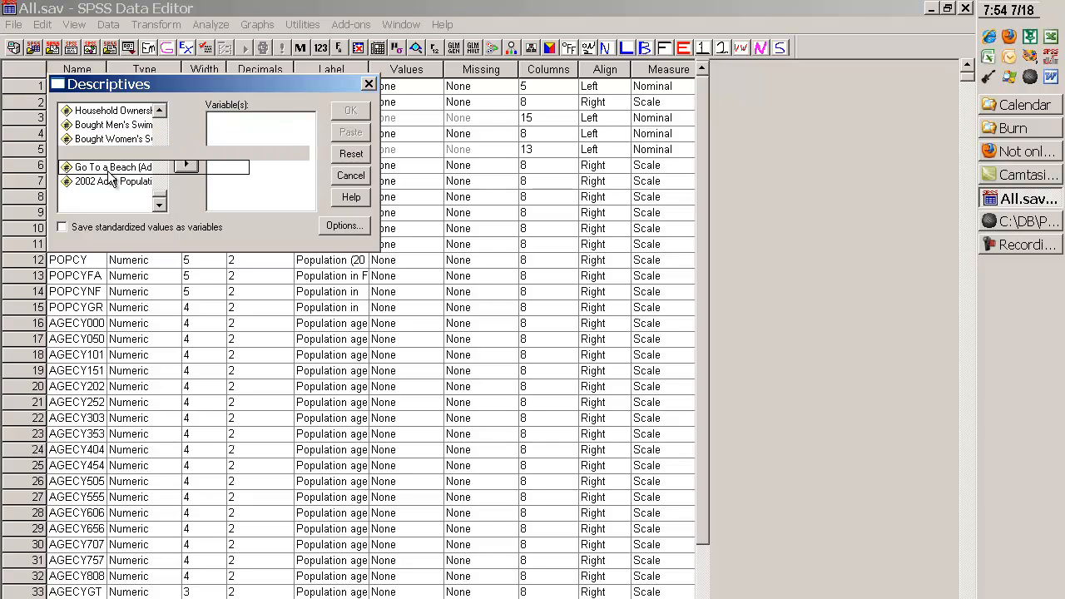
click(113, 123)
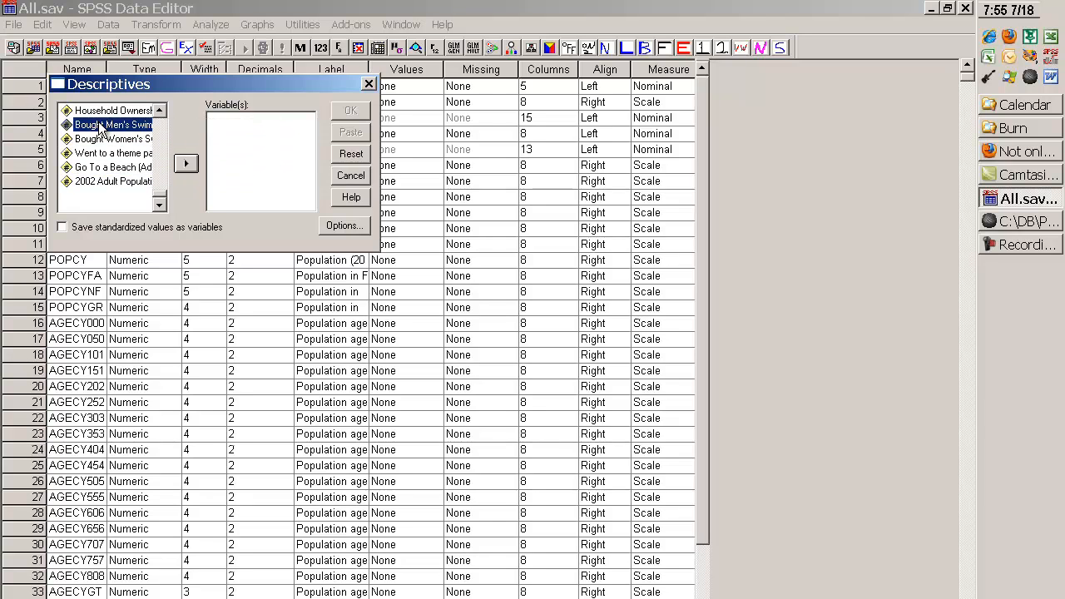
click(113, 139)
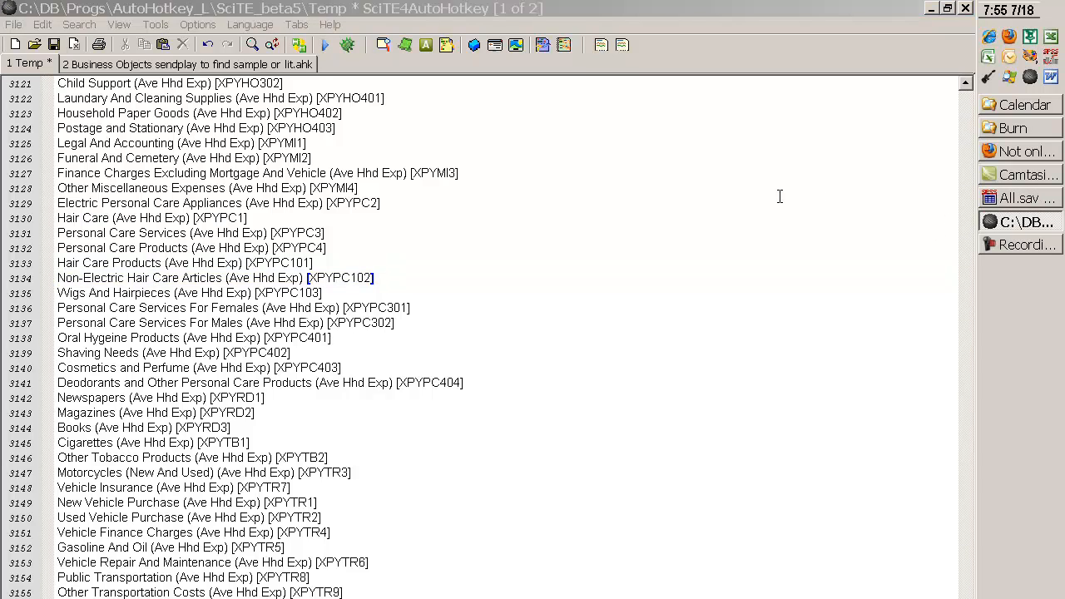
click(186, 233)
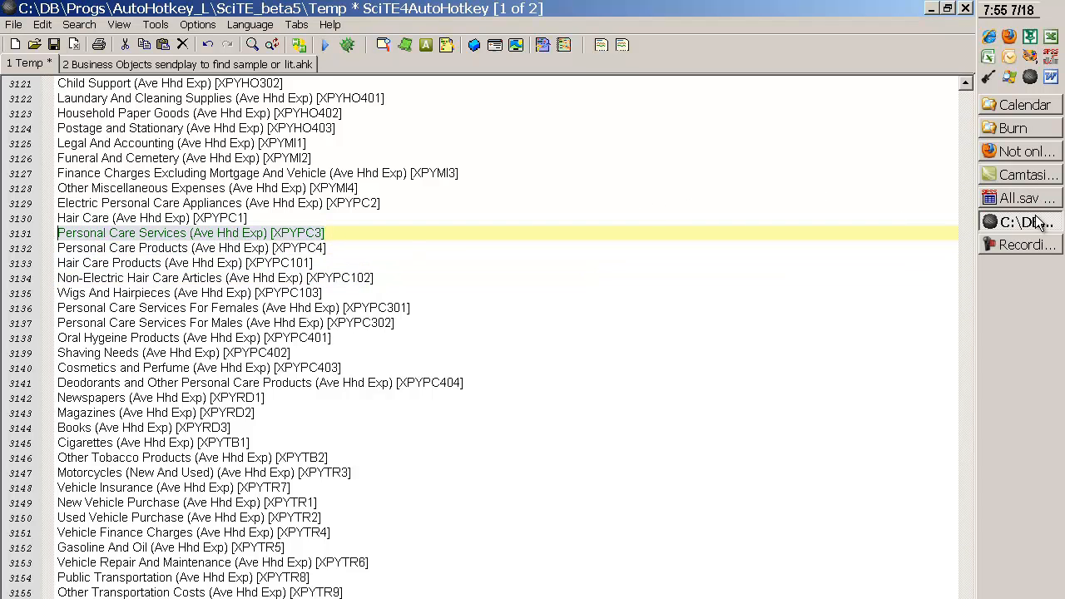